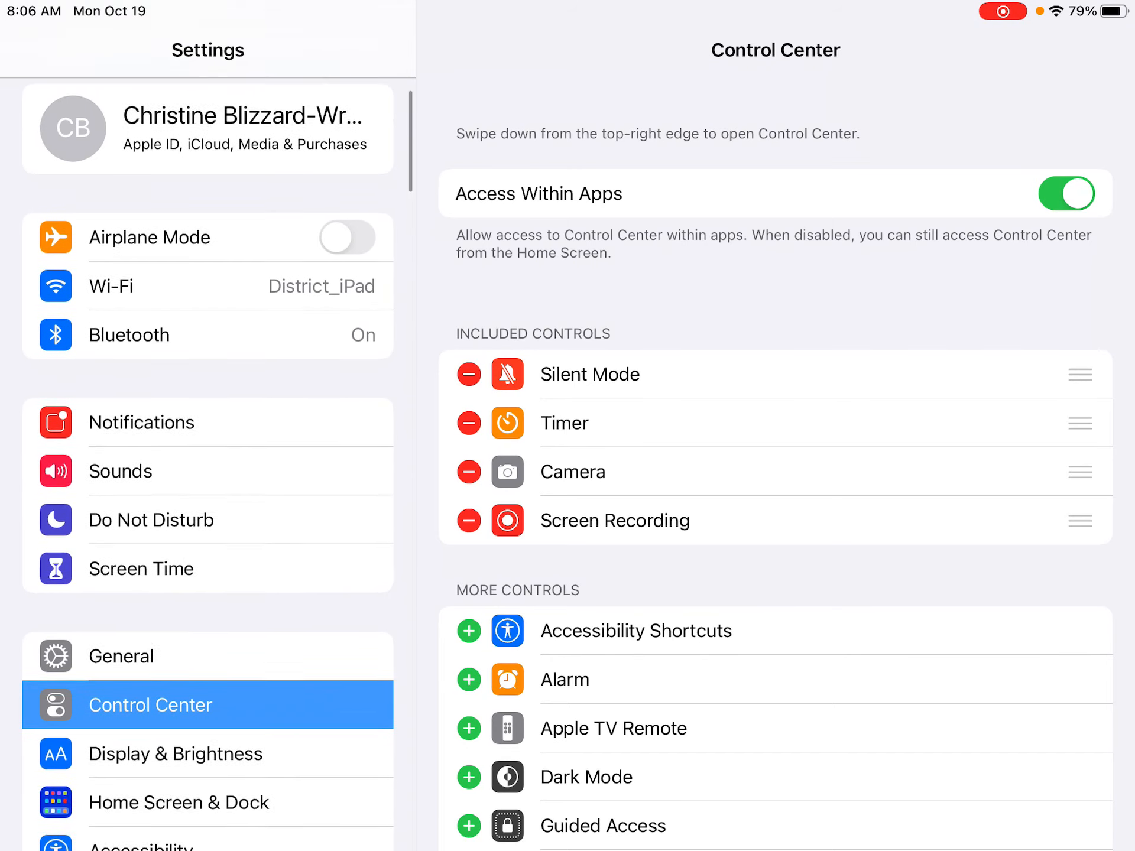
Step: Confirm Screen Recording is listed under Included Controls, then return to the Home Screen
scroll(down, 3)
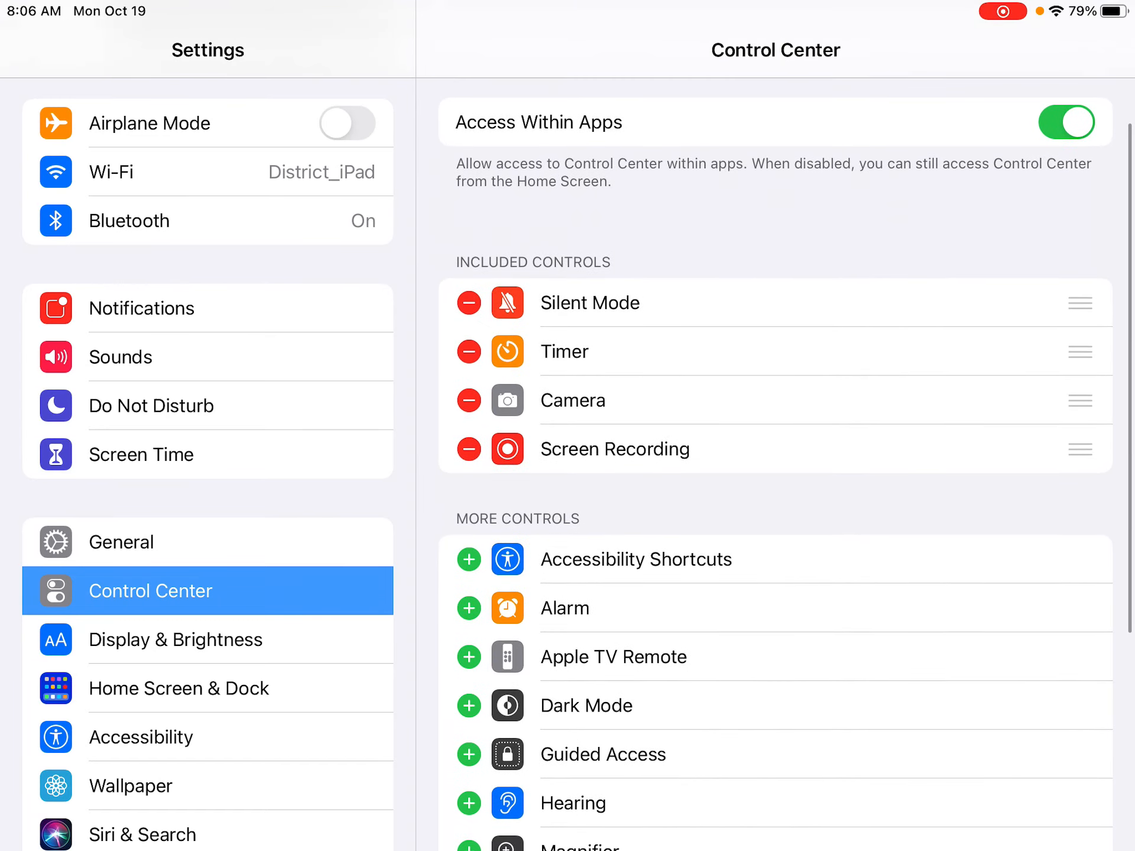
scroll(down, 3)
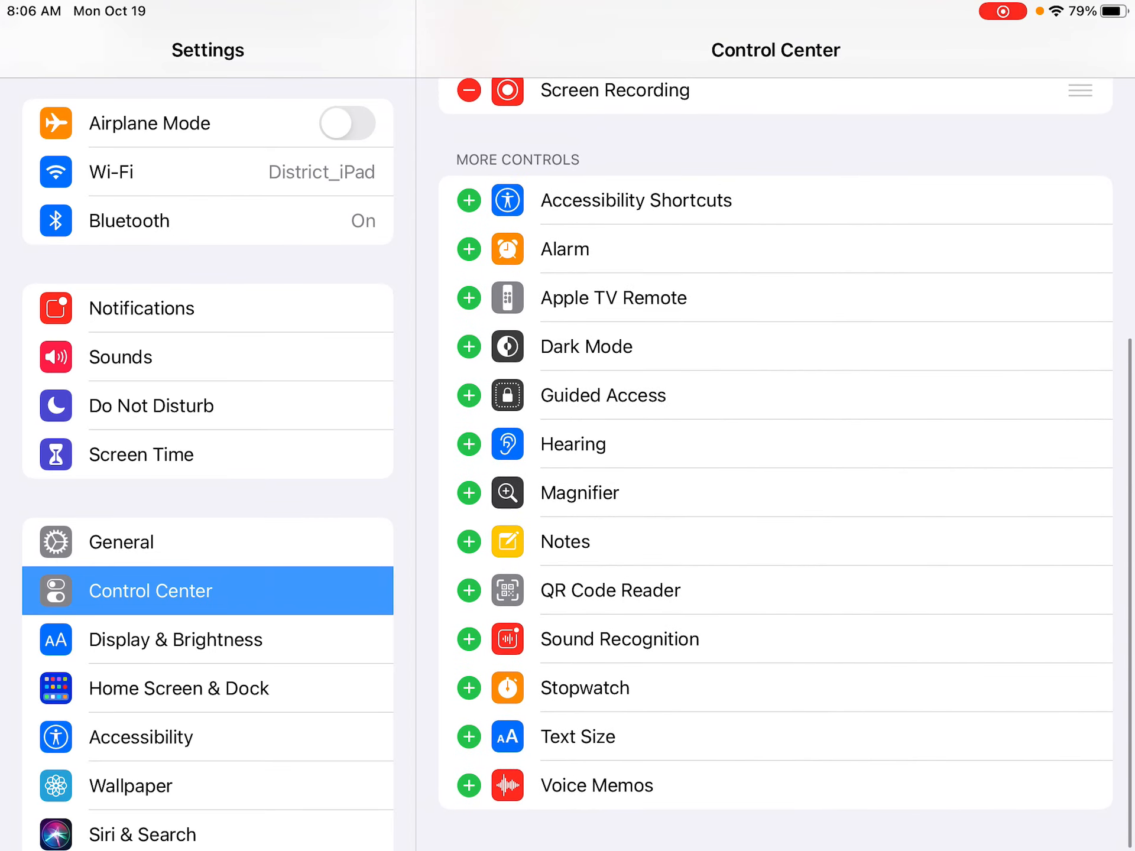
scroll(down, 3)
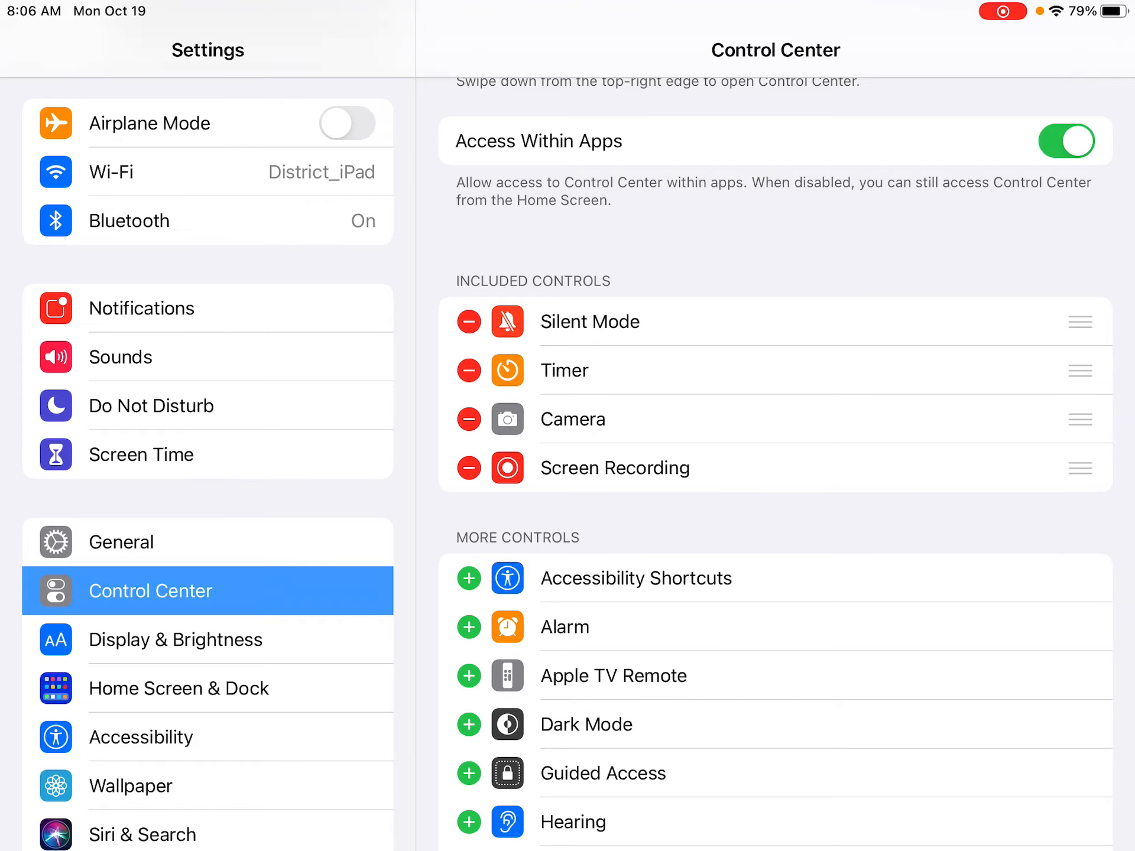
key(home)
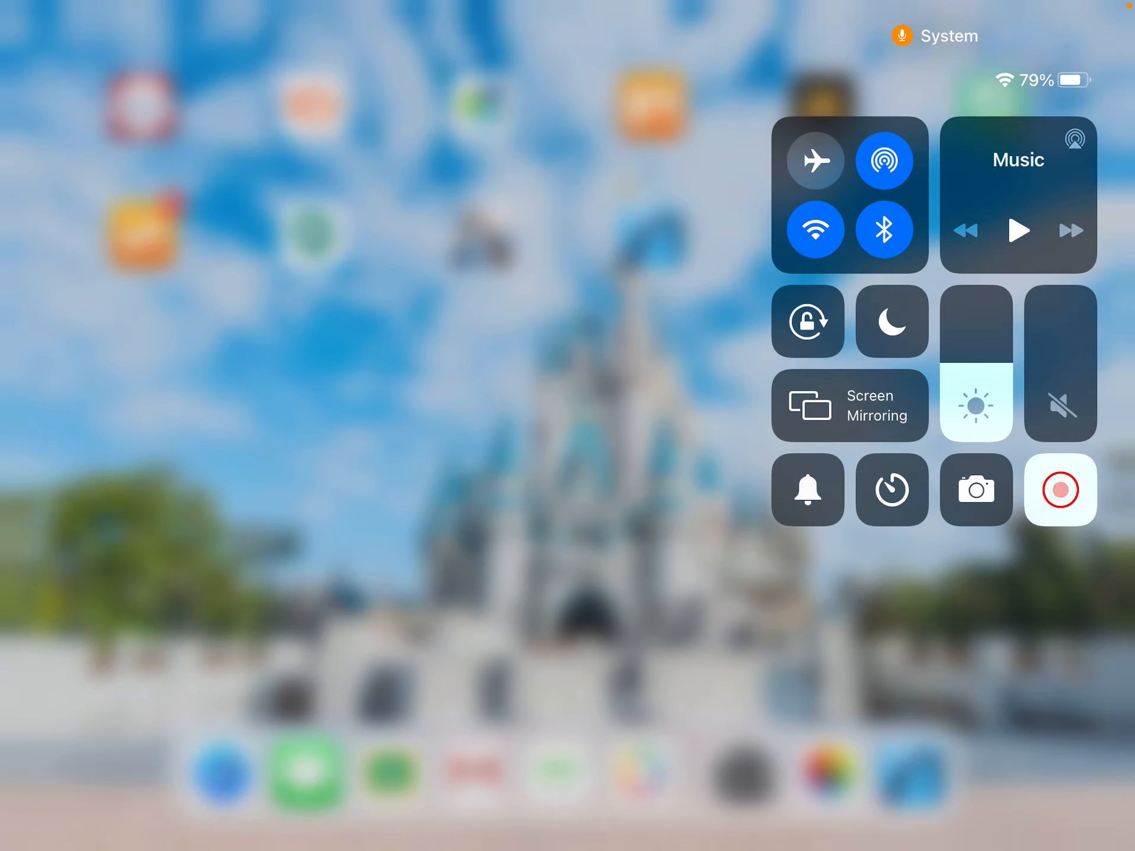
Step: Tap the Screen Recording control to begin capturing the screen
click(1061, 489)
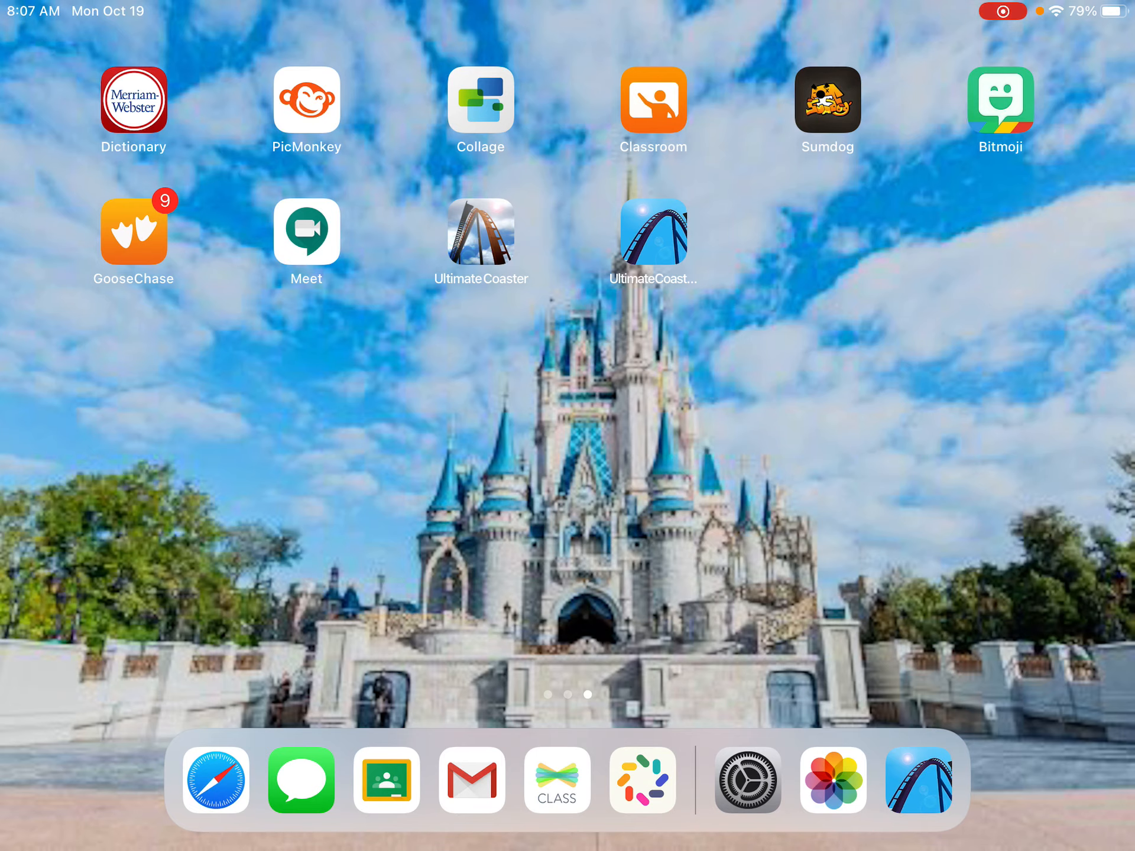
Step: Open Ultimate Coaster 2 from its Home Screen icon
click(654, 232)
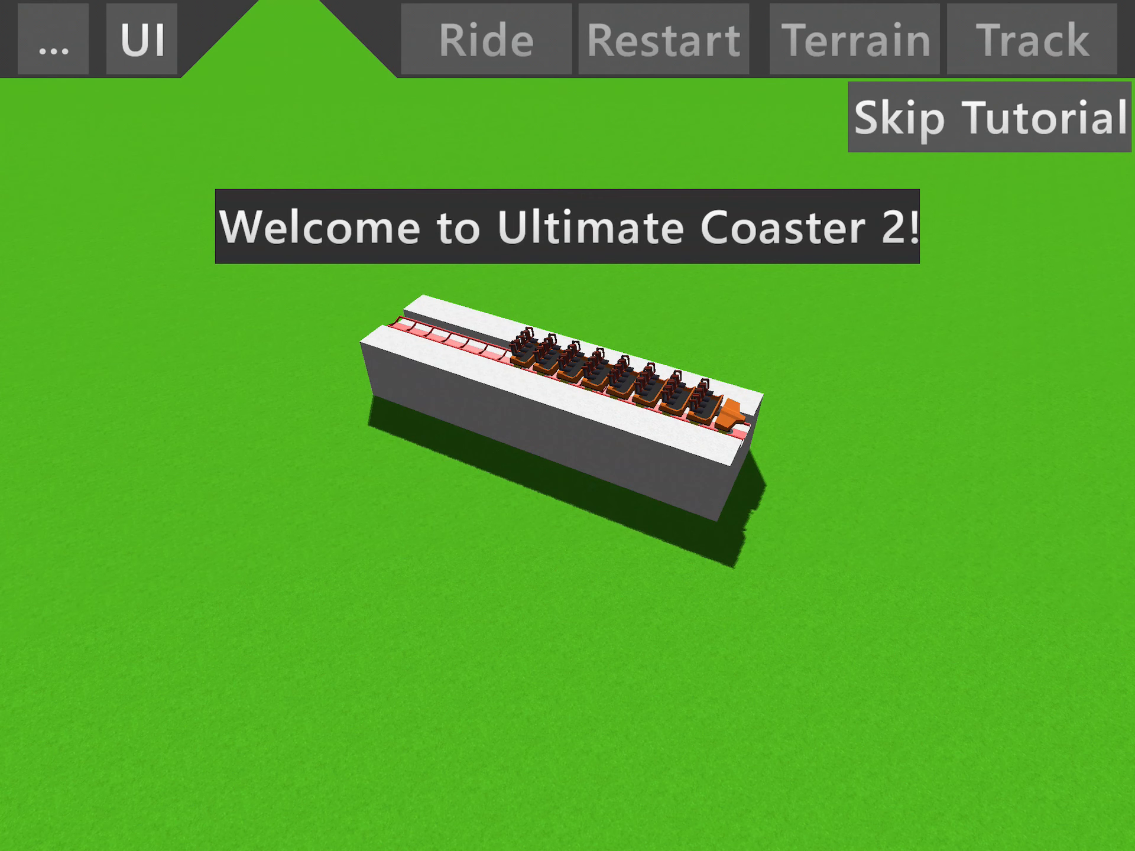